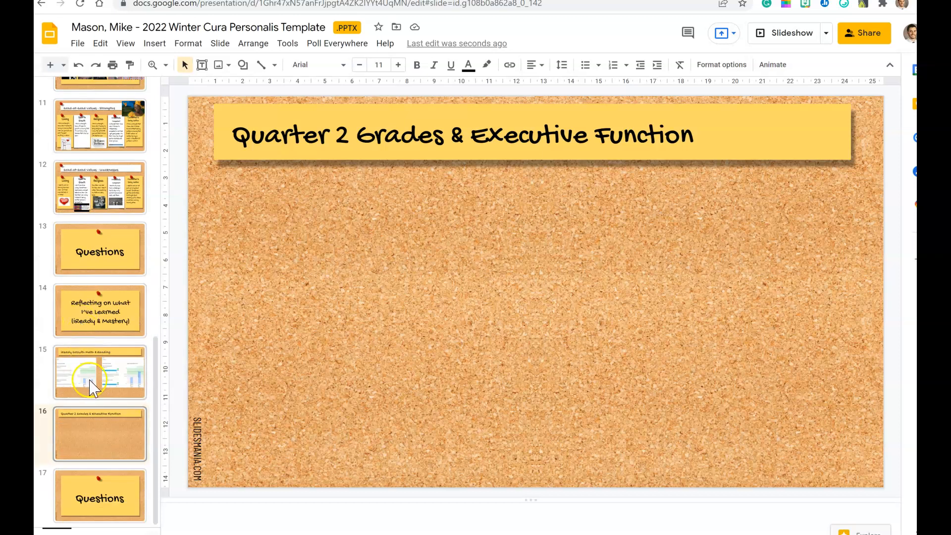
- Review slides 15 and 16, then locate the 'slide 16' email in Gmail
{"action": "left_click", "coordinate": [100, 372]}
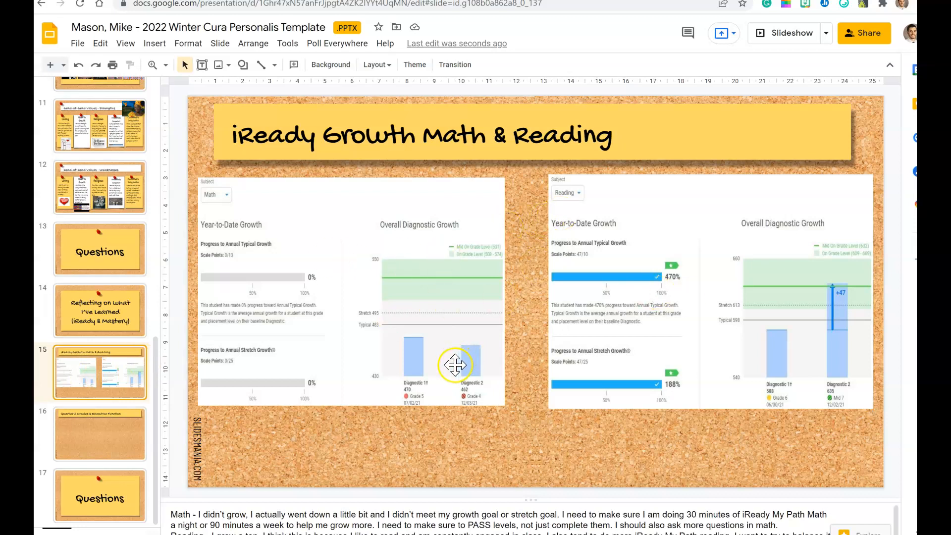
{"action": "mouse_move", "coordinate": [449, 278]}
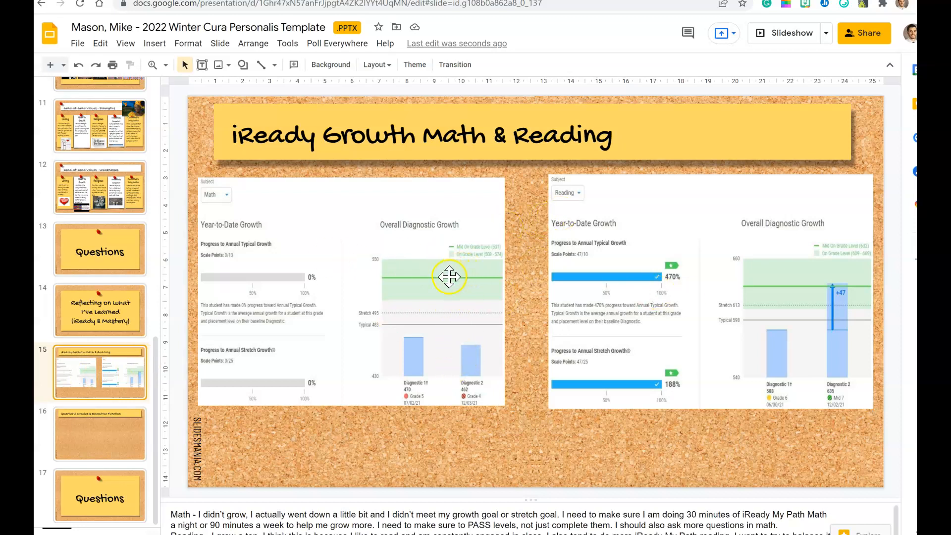
{"action": "mouse_move", "coordinate": [108, 452]}
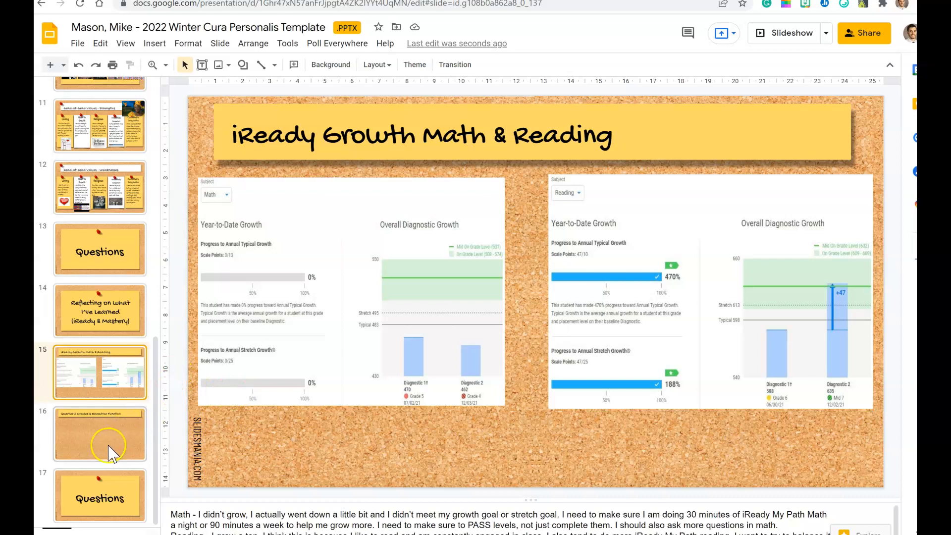
{"action": "left_click", "coordinate": [99, 434]}
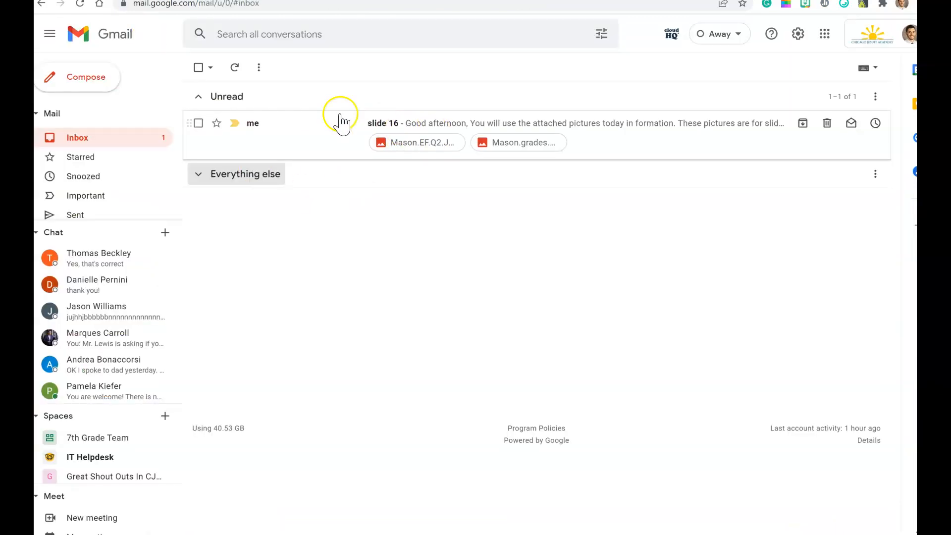
{"action": "type", "text": "sli"}
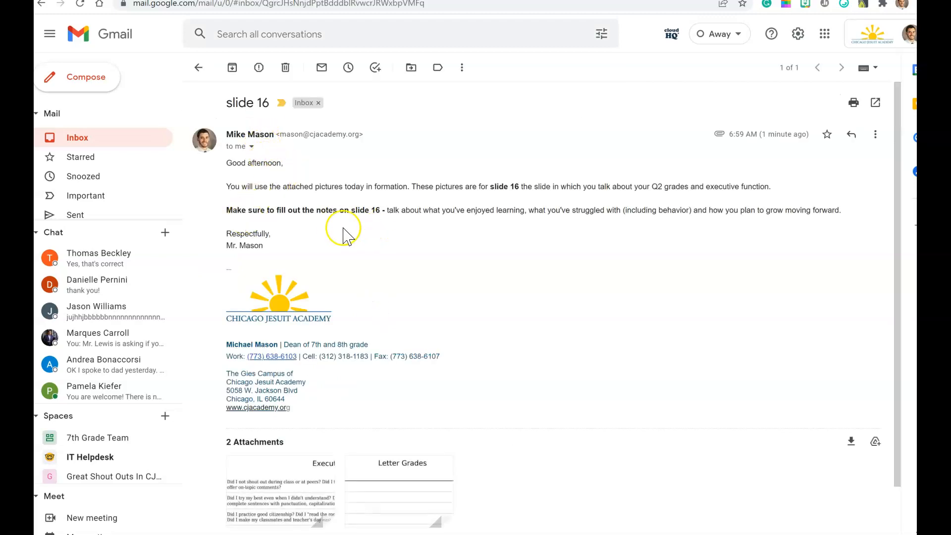
{"action": "mouse_move", "coordinate": [680, 183]}
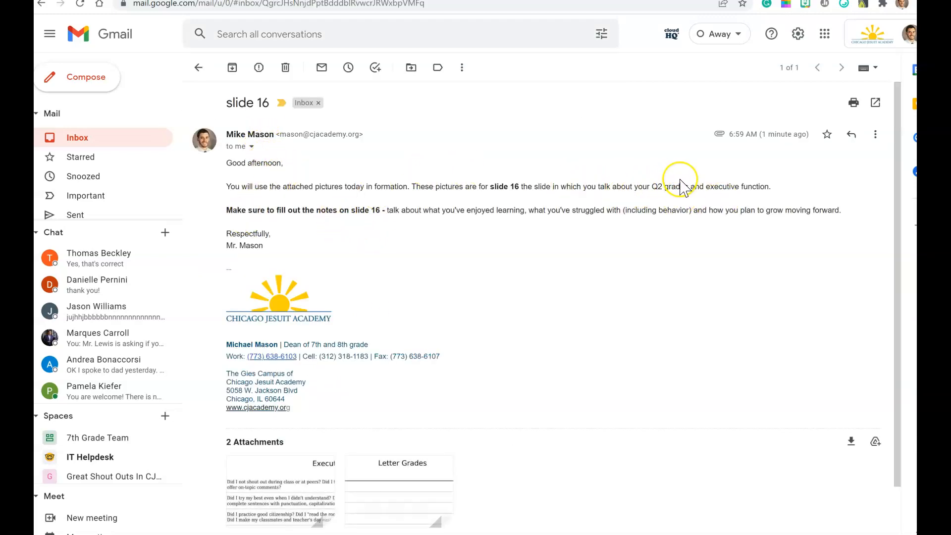
{"action": "scroll", "scroll_direction": "down", "scroll_amount": 3}
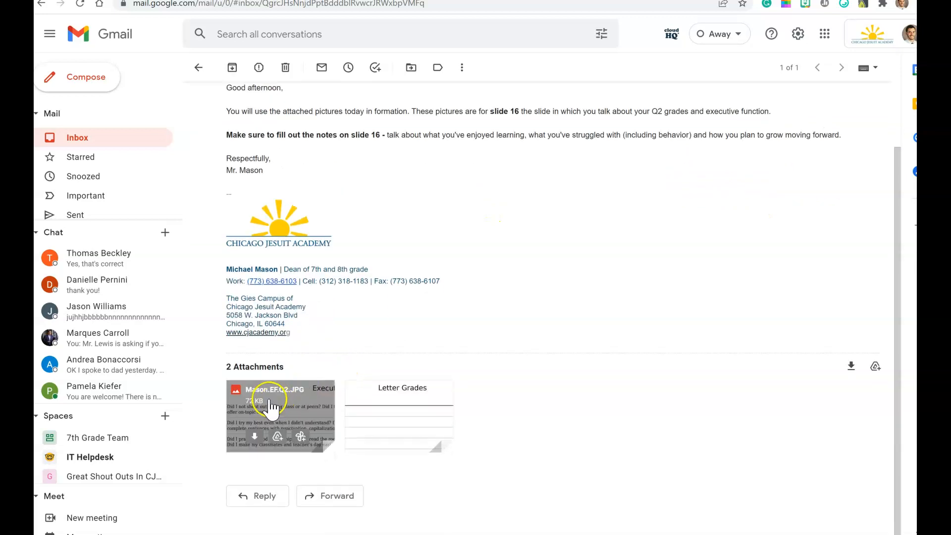
- Preview and download Mason.EF.Q2.JPG, then download the Letter Grades attachment
{"action": "left_click", "coordinate": [270, 407]}
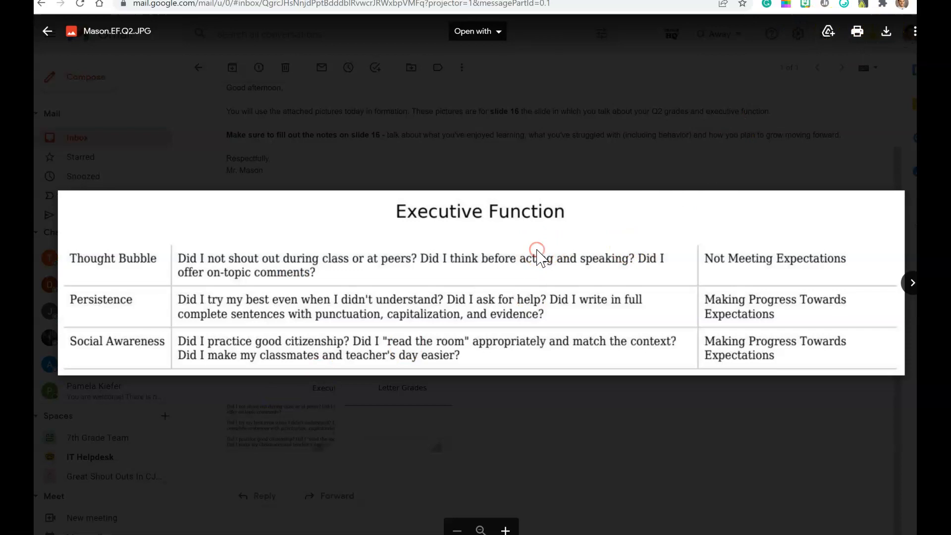
{"action": "mouse_move", "coordinate": [618, 182]}
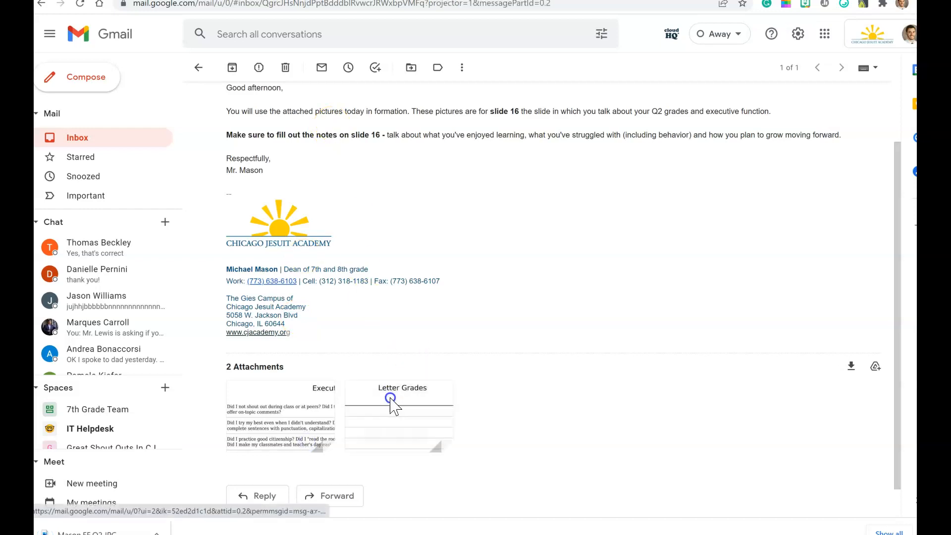
{"action": "left_click", "coordinate": [398, 415]}
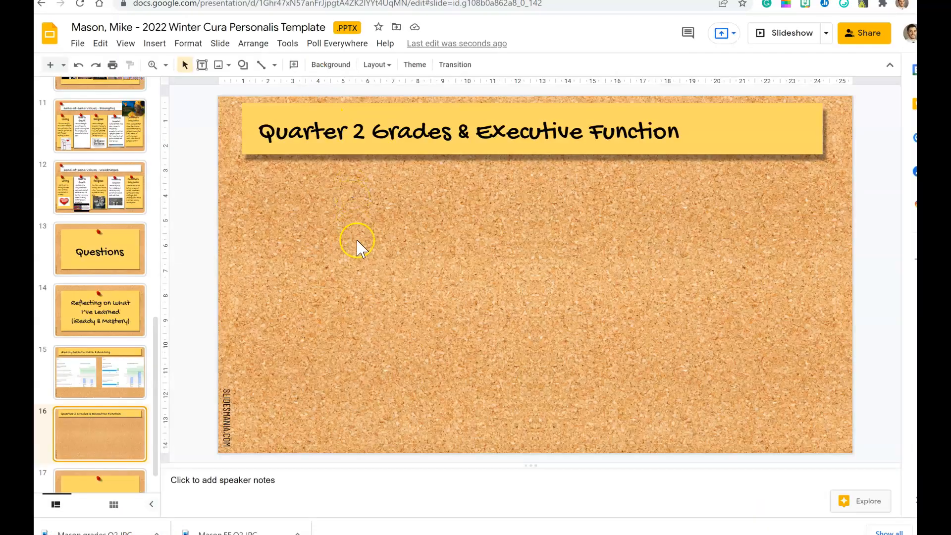
{"action": "mouse_move", "coordinate": [100, 531]}
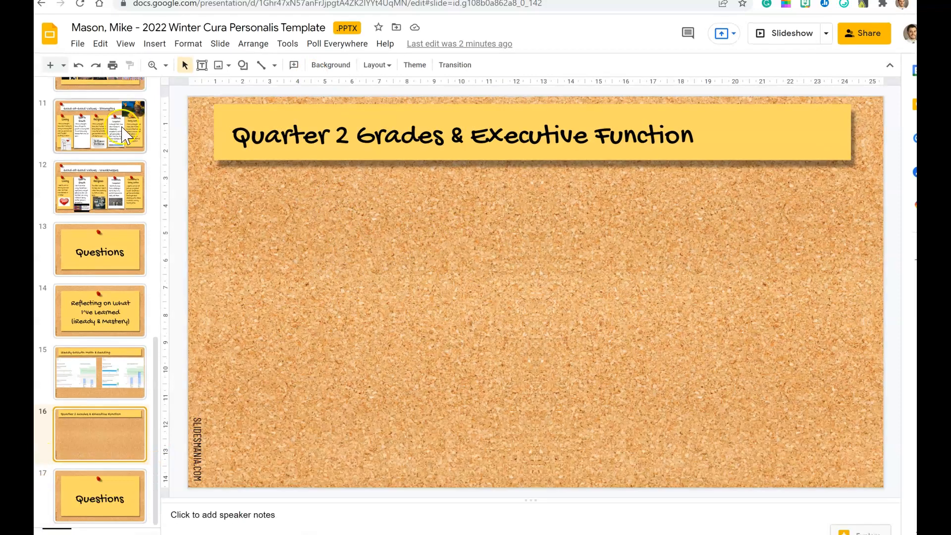
- Upload Mason.EF.Q2.JPG from Downloads onto slide 16
{"action": "left_click", "coordinate": [188, 42]}
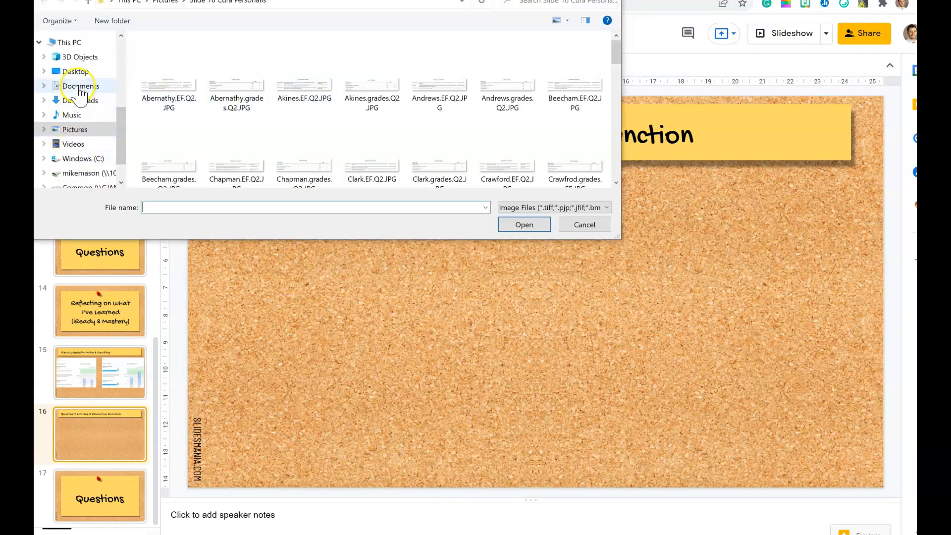
{"action": "left_click", "coordinate": [80, 100]}
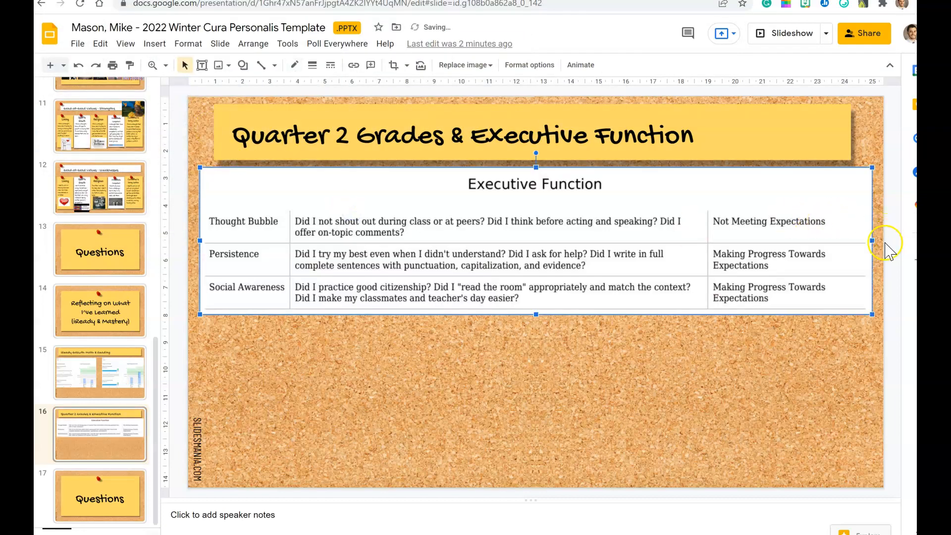
- Upload Mason.grades.Q2.JPG from Downloads below the Executive Function image
{"action": "left_click", "coordinate": [155, 43]}
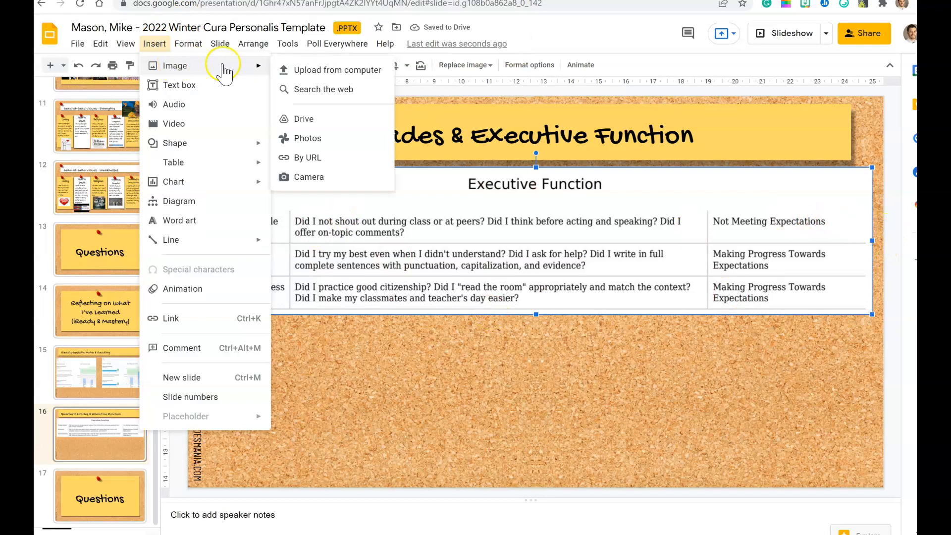
{"action": "left_click", "coordinate": [336, 69]}
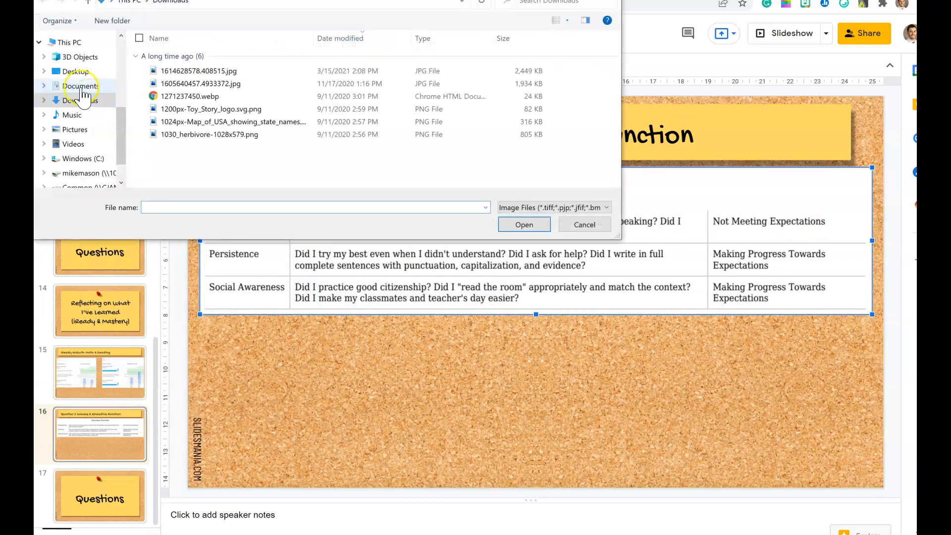
{"action": "left_click", "coordinate": [194, 70]}
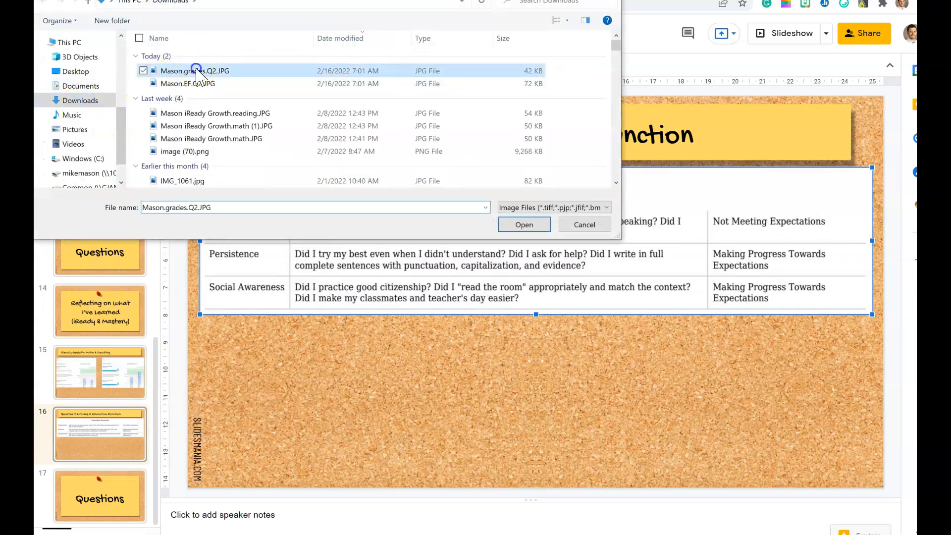
{"action": "left_click", "coordinate": [523, 224]}
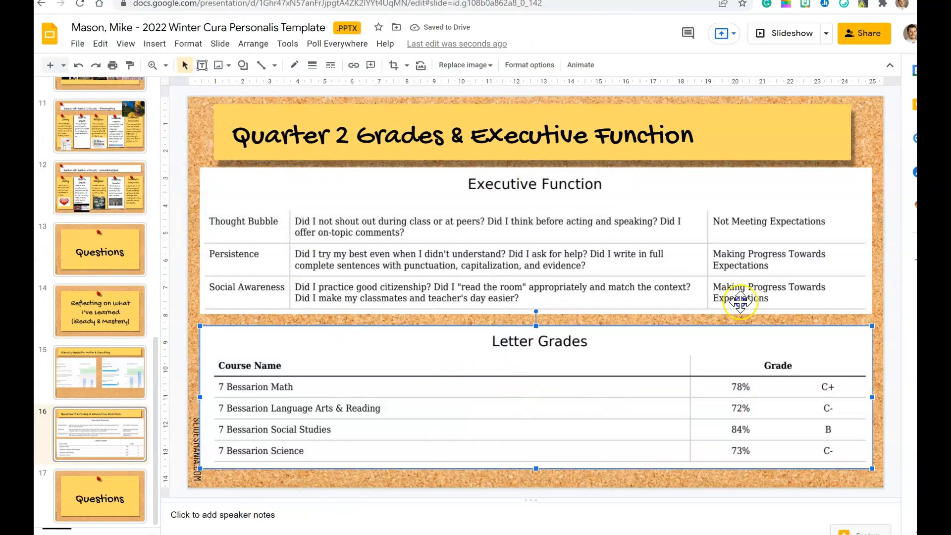
{"action": "mouse_move", "coordinate": [701, 255]}
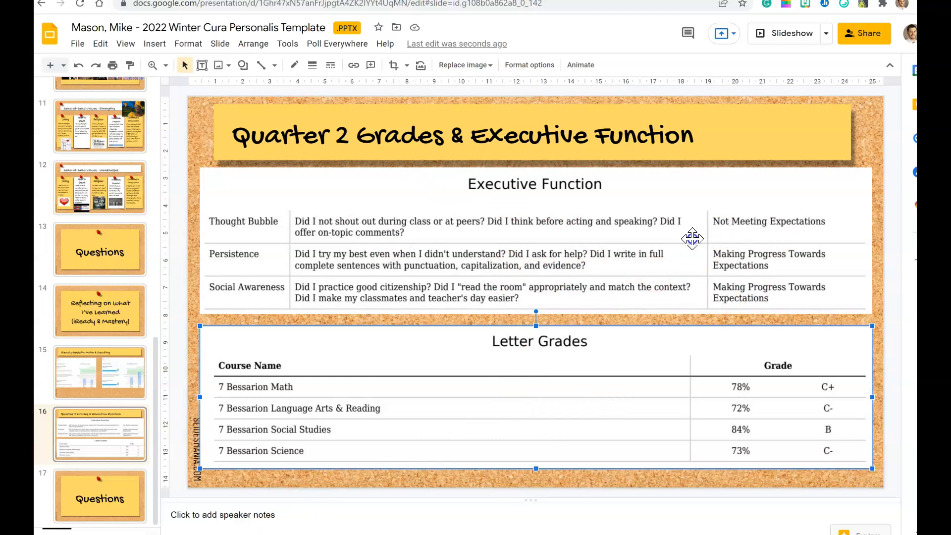
{"action": "mouse_move", "coordinate": [651, 236]}
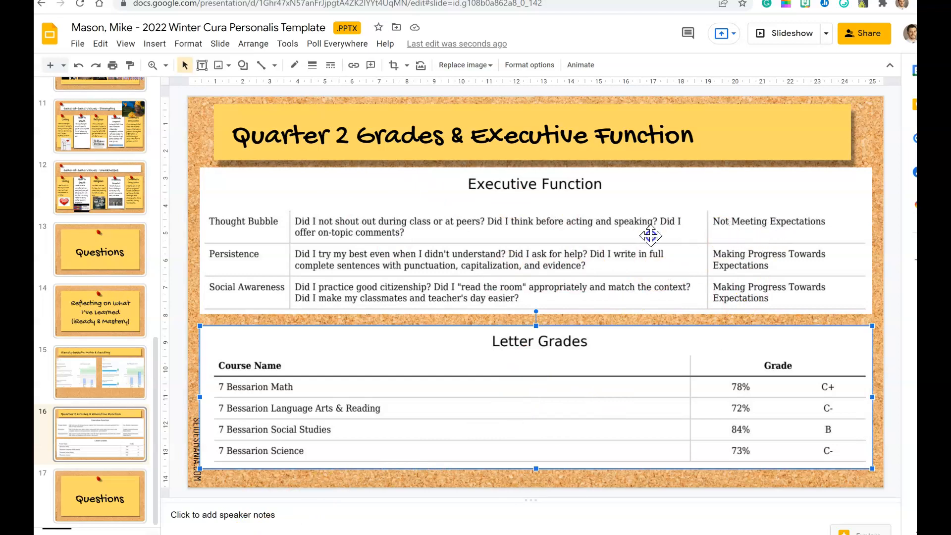
{"action": "mouse_move", "coordinate": [823, 456]}
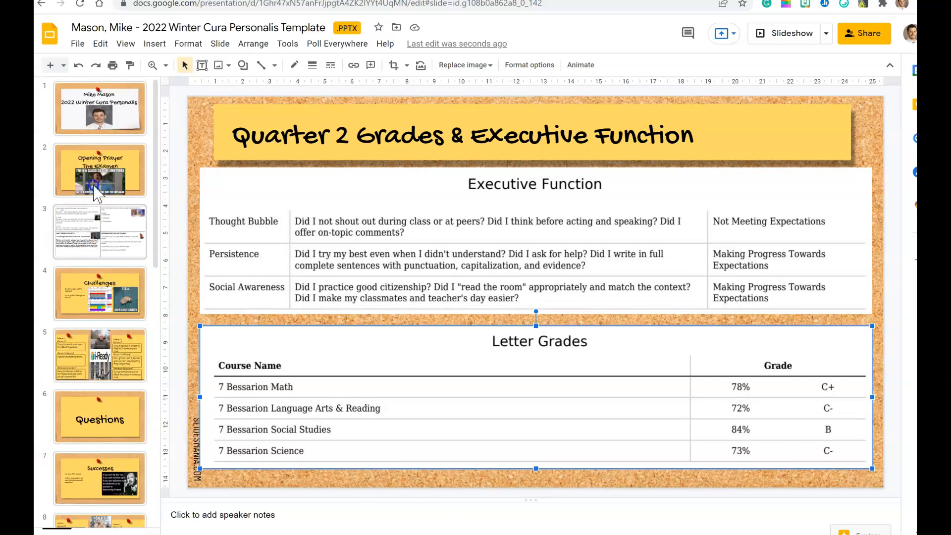
{"action": "scroll", "scroll_direction": "down", "scroll_amount": 3}
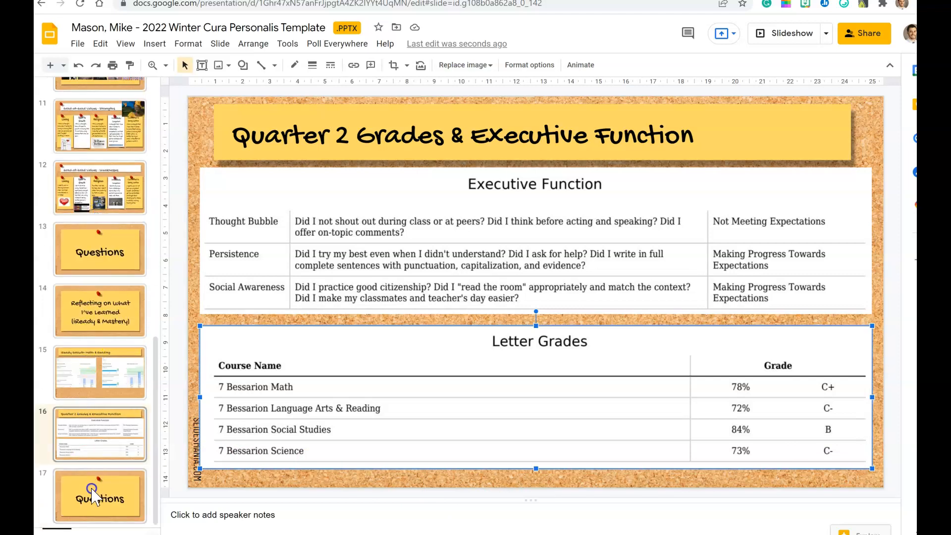
{"action": "left_click", "coordinate": [99, 495]}
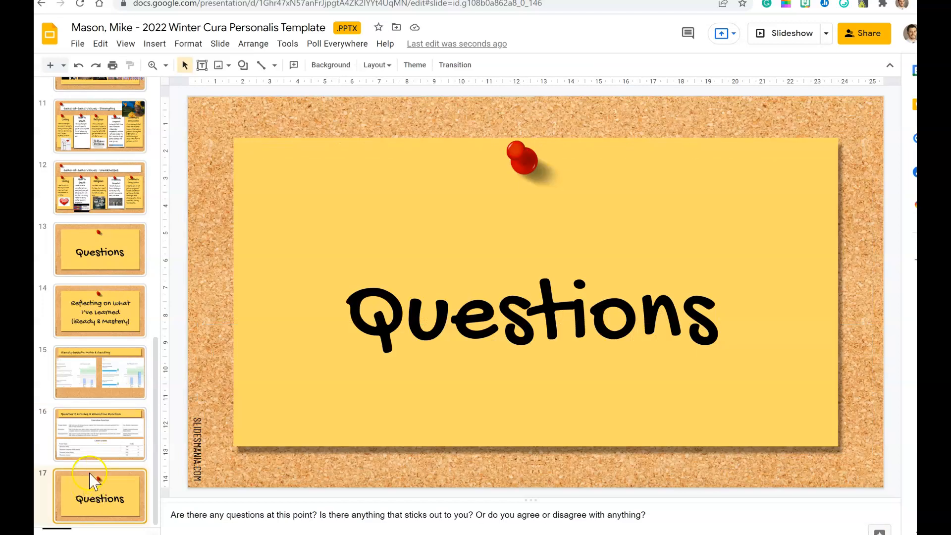
{"action": "left_click", "coordinate": [99, 433]}
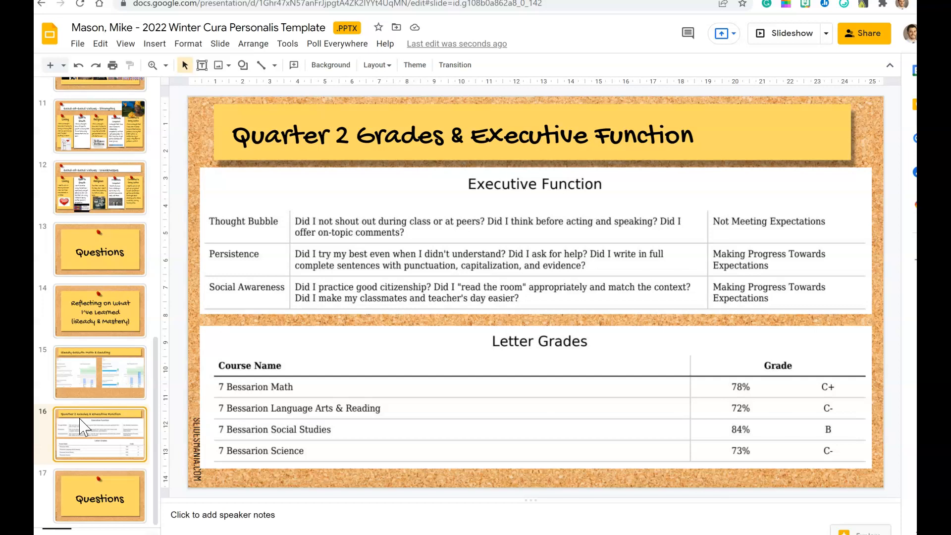
{"action": "mouse_move", "coordinate": [84, 428]}
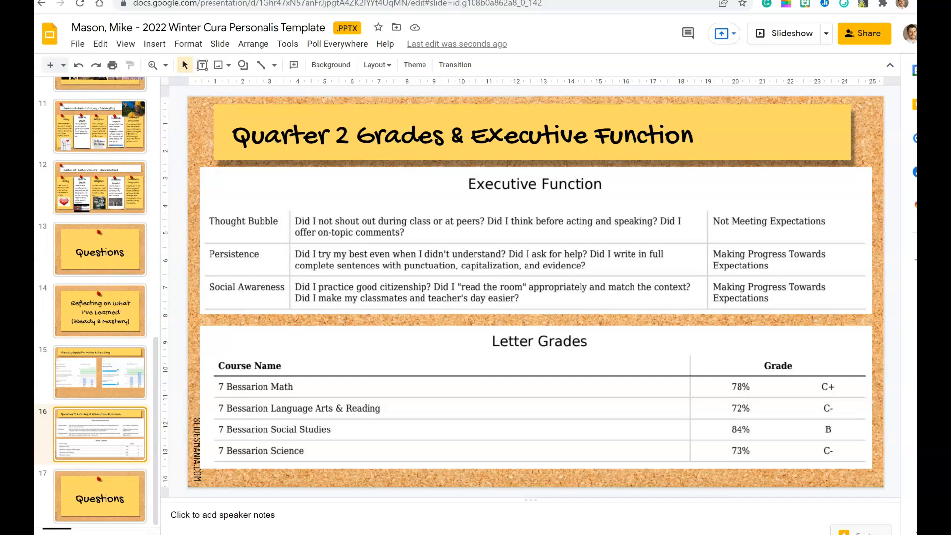